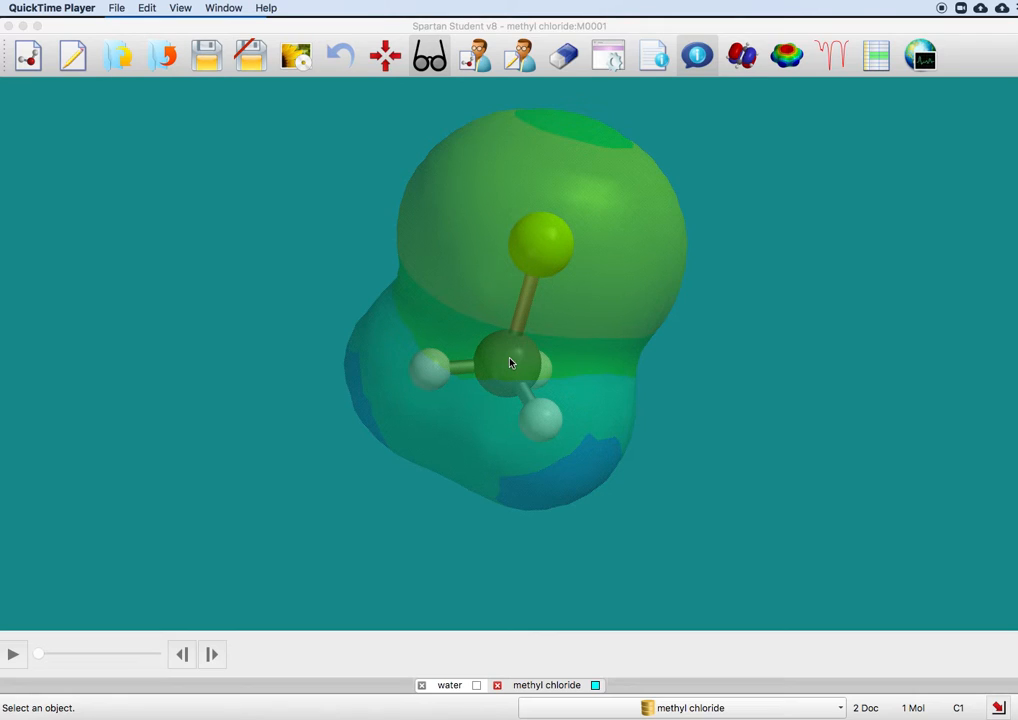
mouse_move(518, 340)
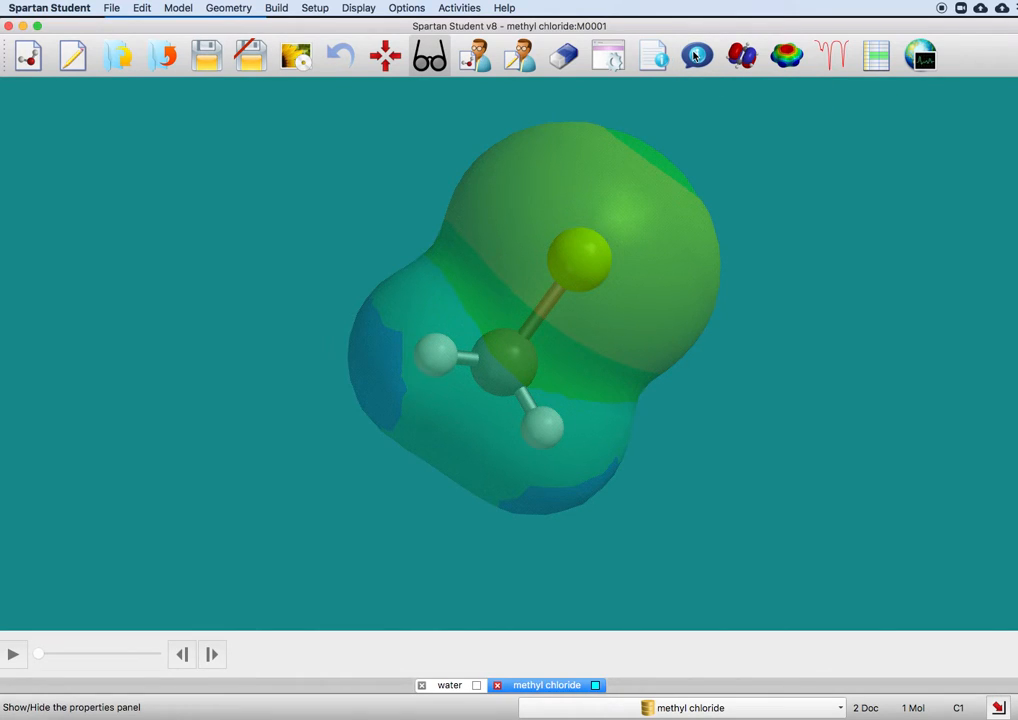
- Open Molecule Properties for methyl chloride and turn on Display Dipole Vector
left_click(697, 55)
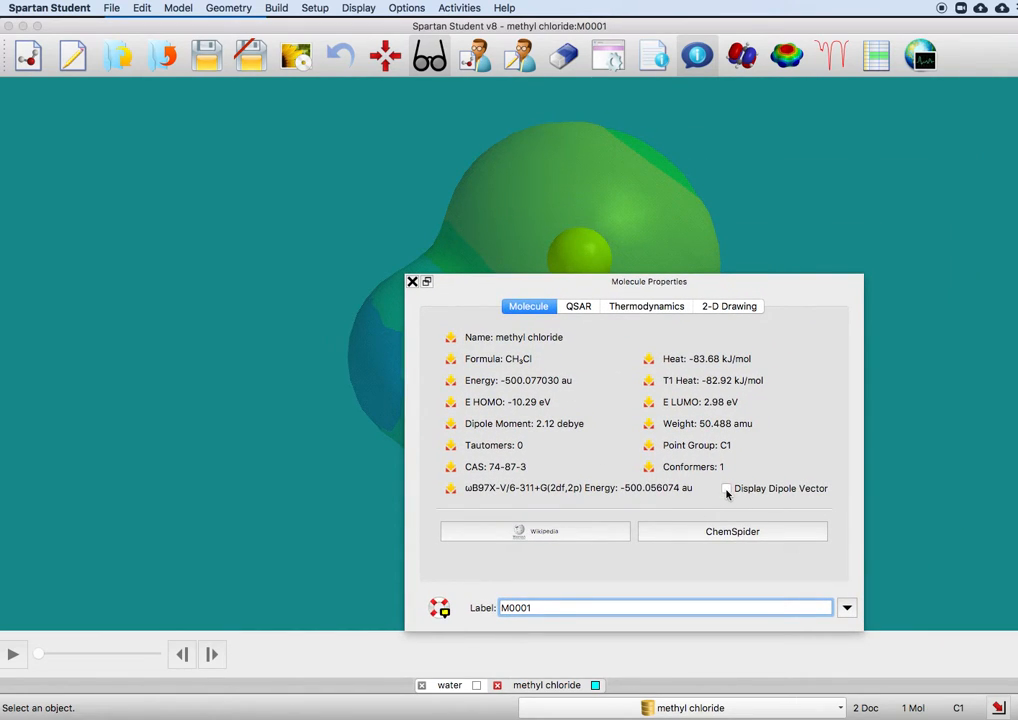
left_click(726, 489)
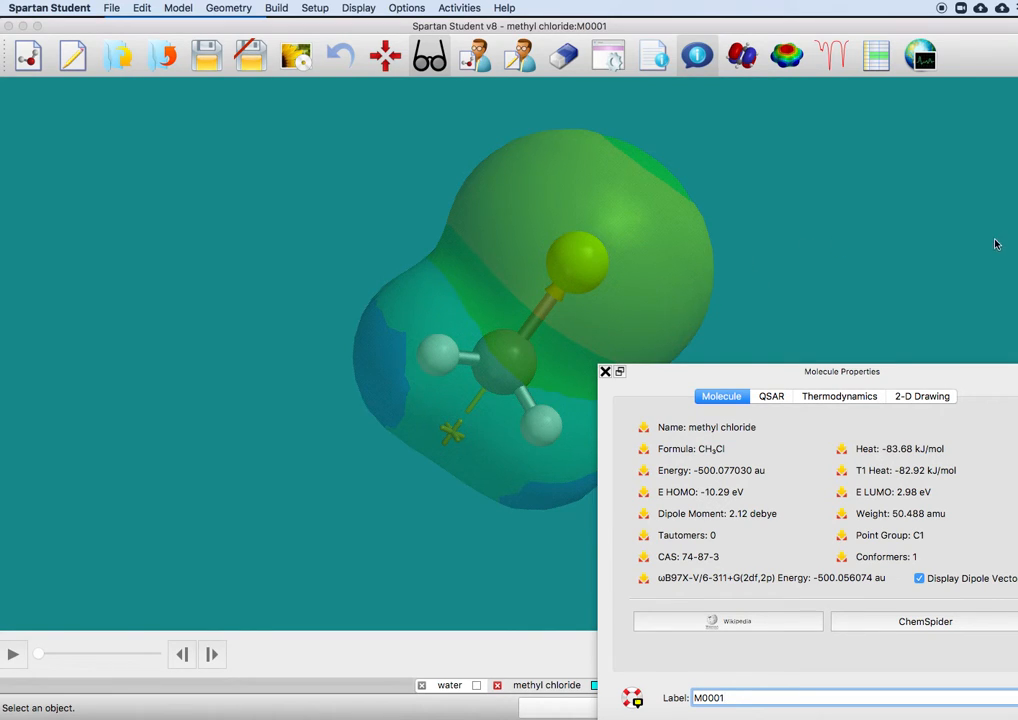
mouse_move(668, 500)
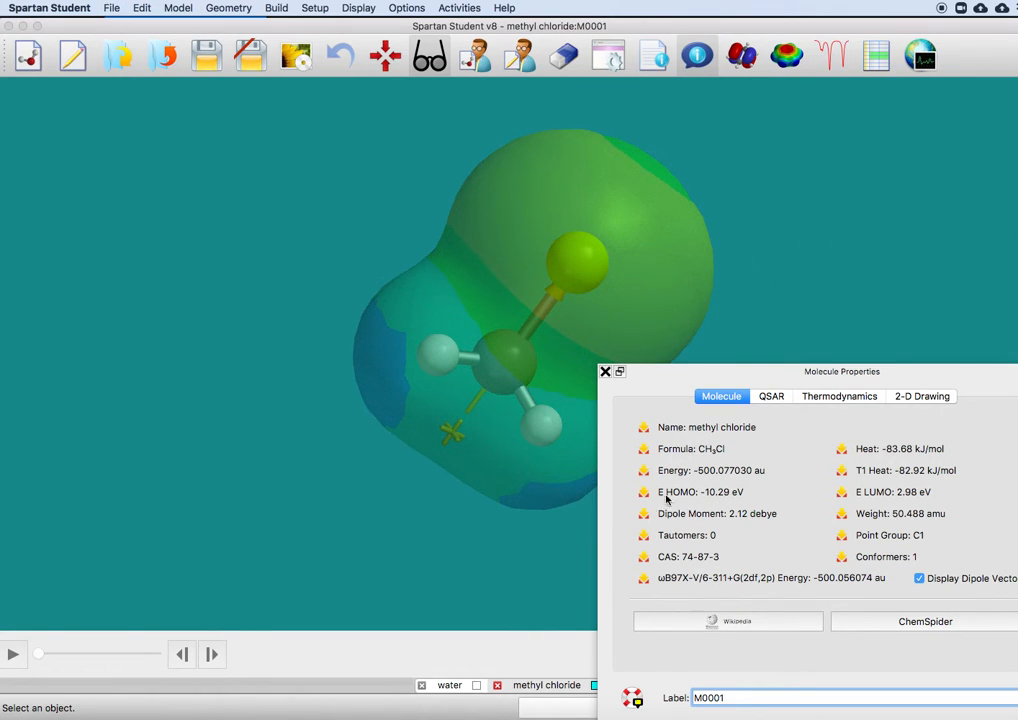
mouse_move(688, 520)
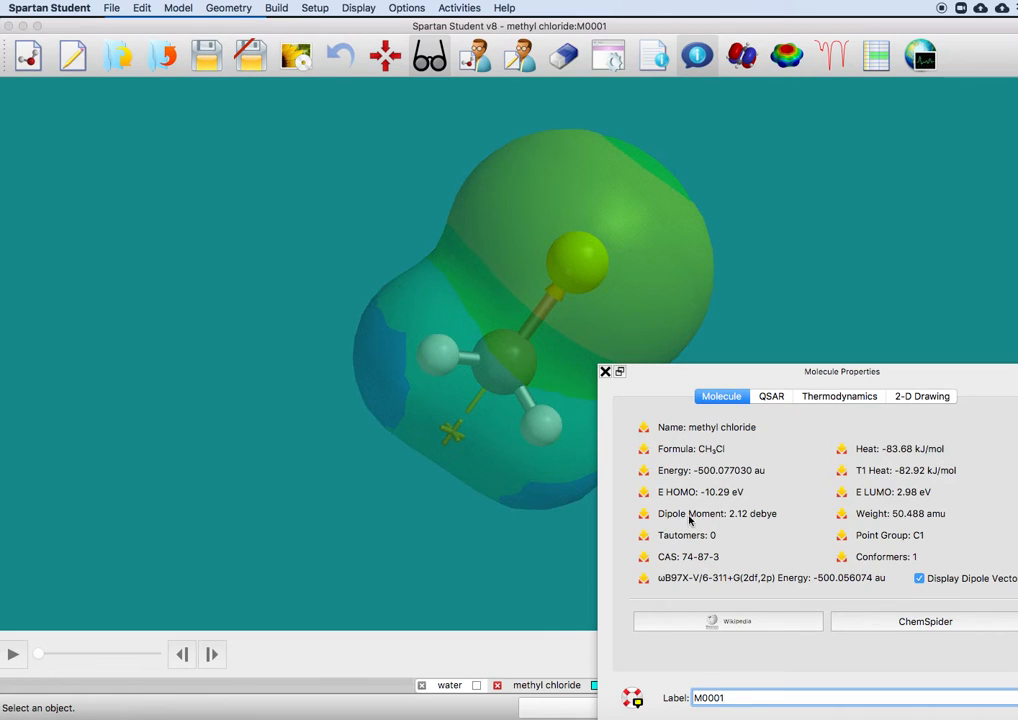
mouse_move(760, 515)
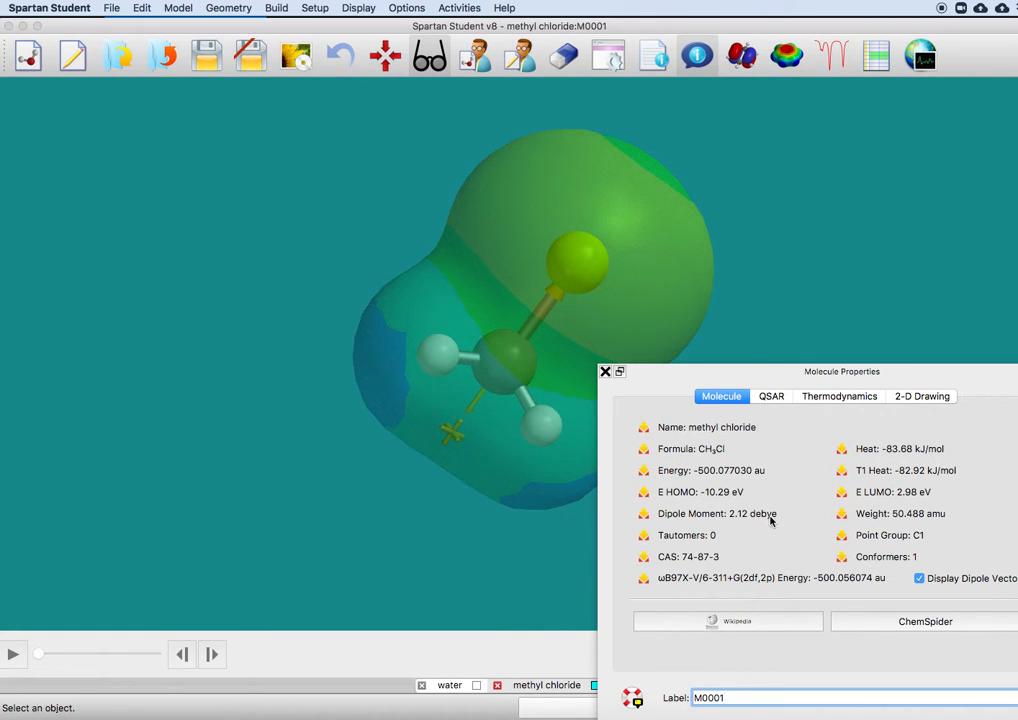
mouse_move(606, 372)
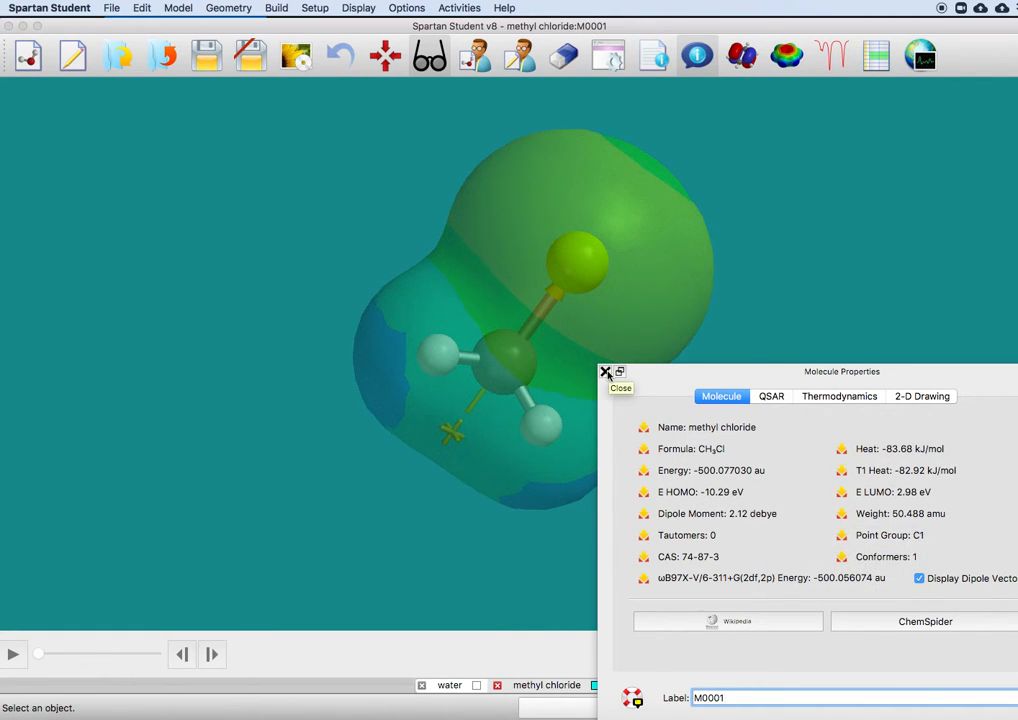
- Close the methyl chloride properties window and switch to the water document
left_click(607, 380)
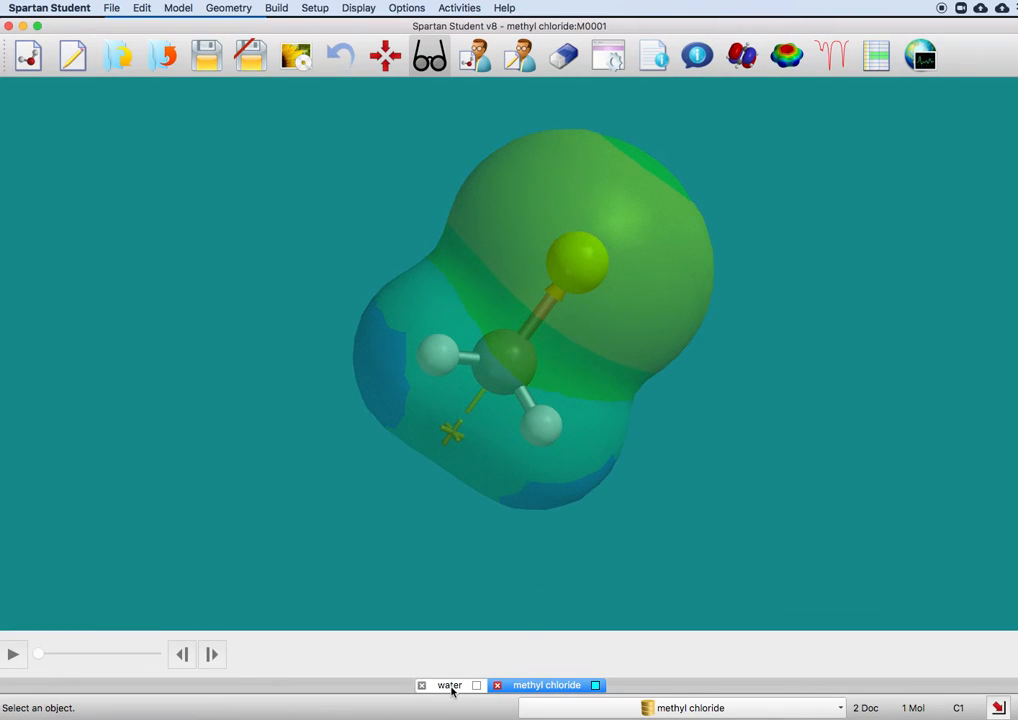
left_click(448, 685)
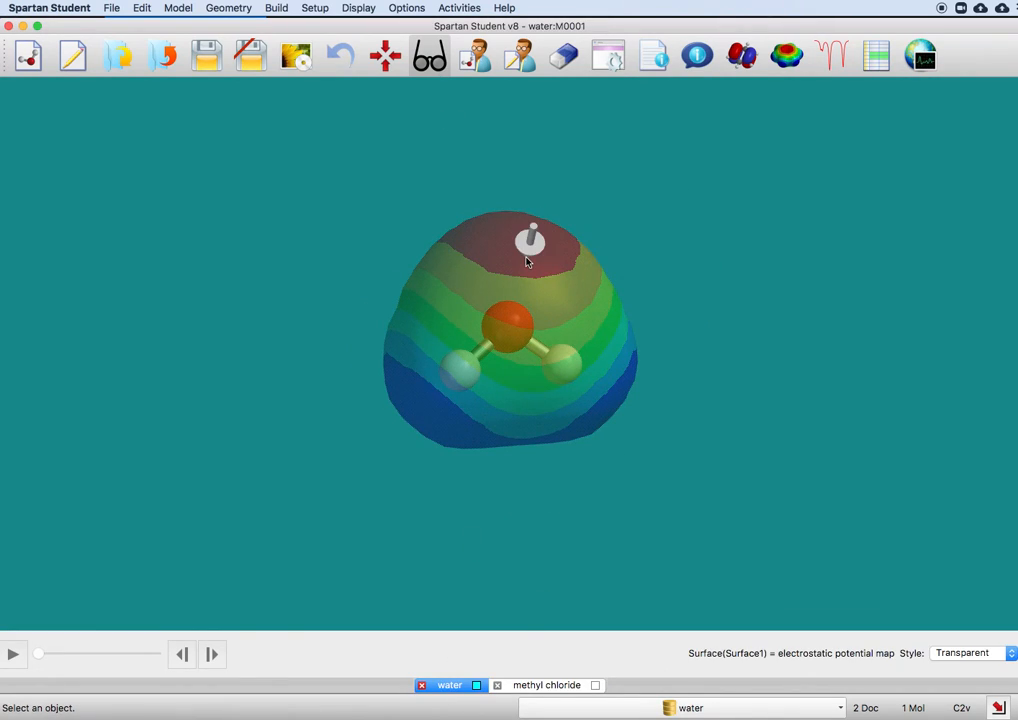
mouse_move(533, 263)
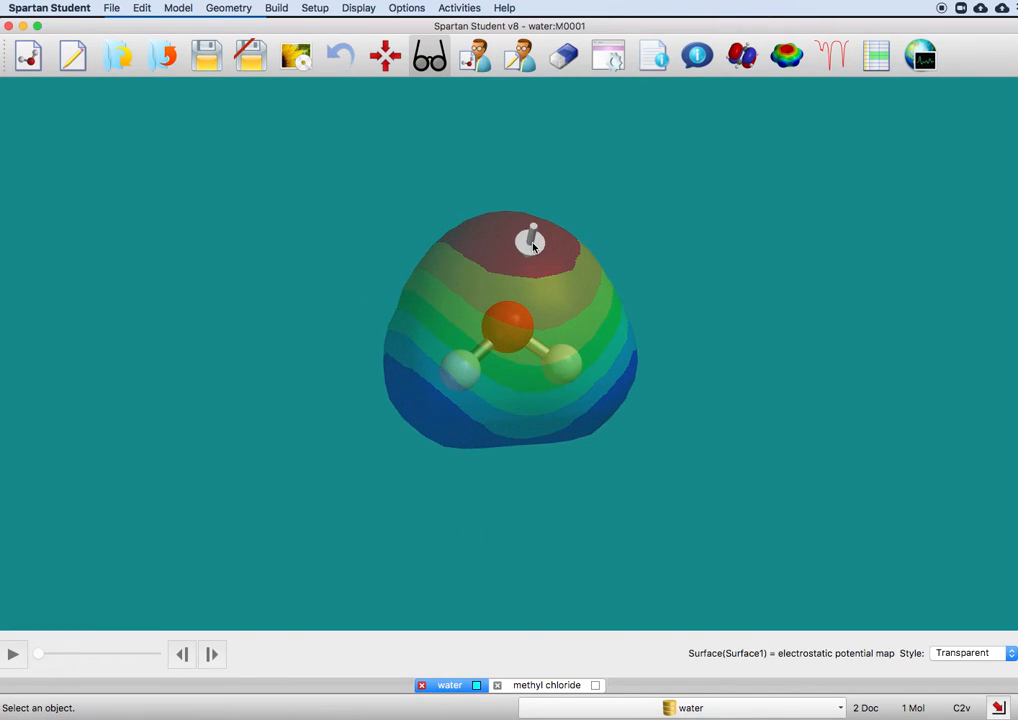
mouse_move(805, 189)
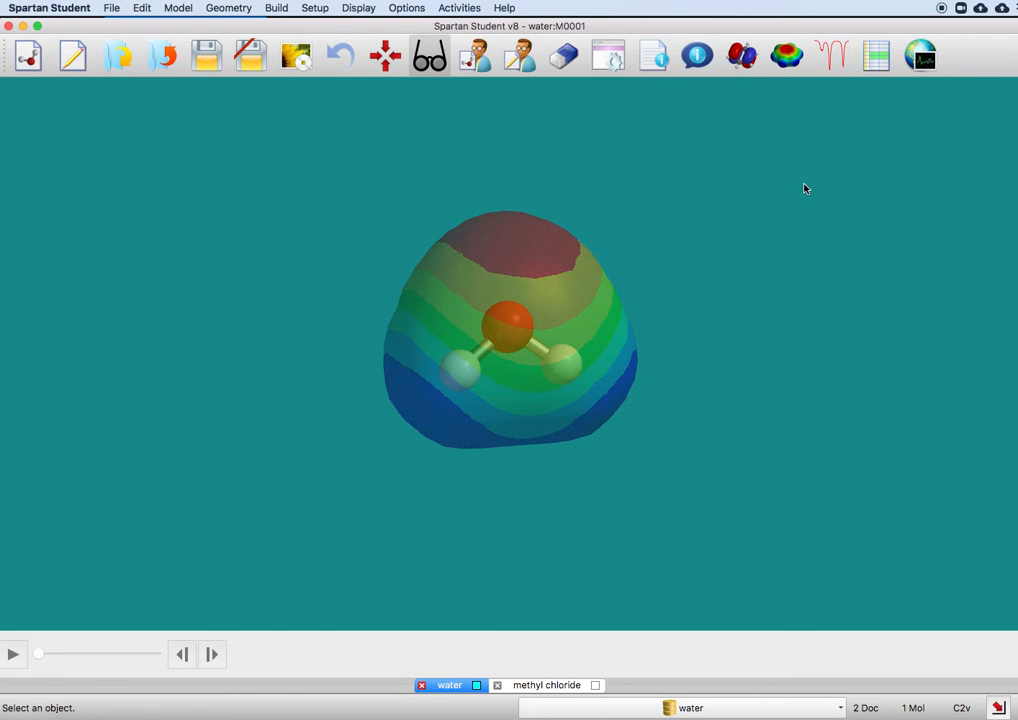
mouse_move(697, 56)
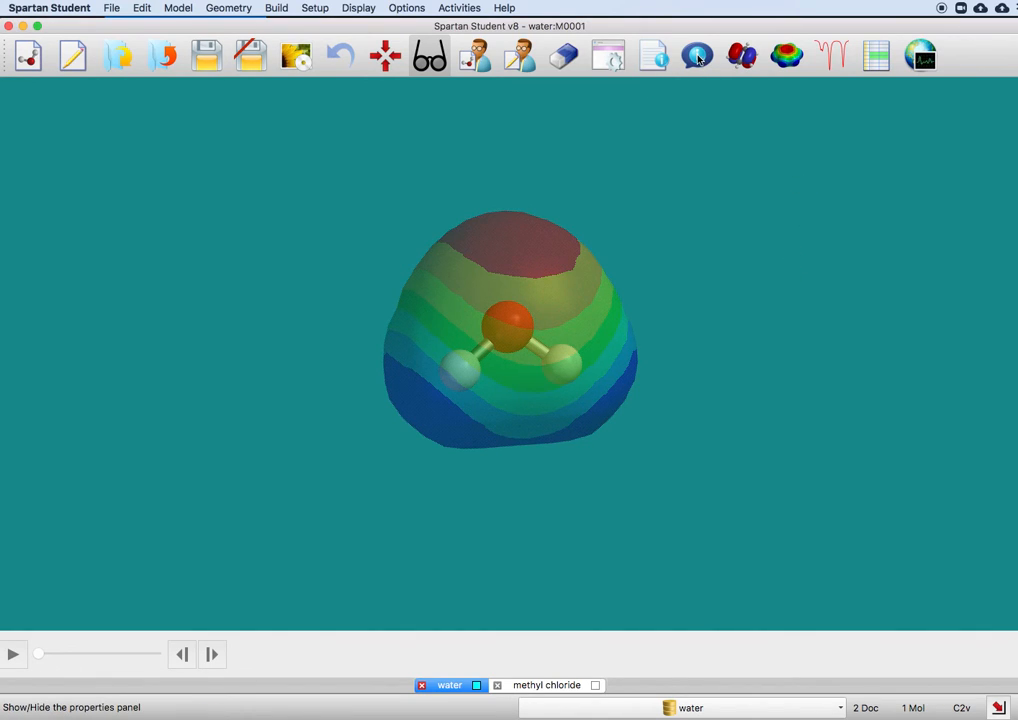
- Open water's Molecule Properties (2.15 debye), reposition the panel, and enable Display Dipole Vector
left_click(697, 55)
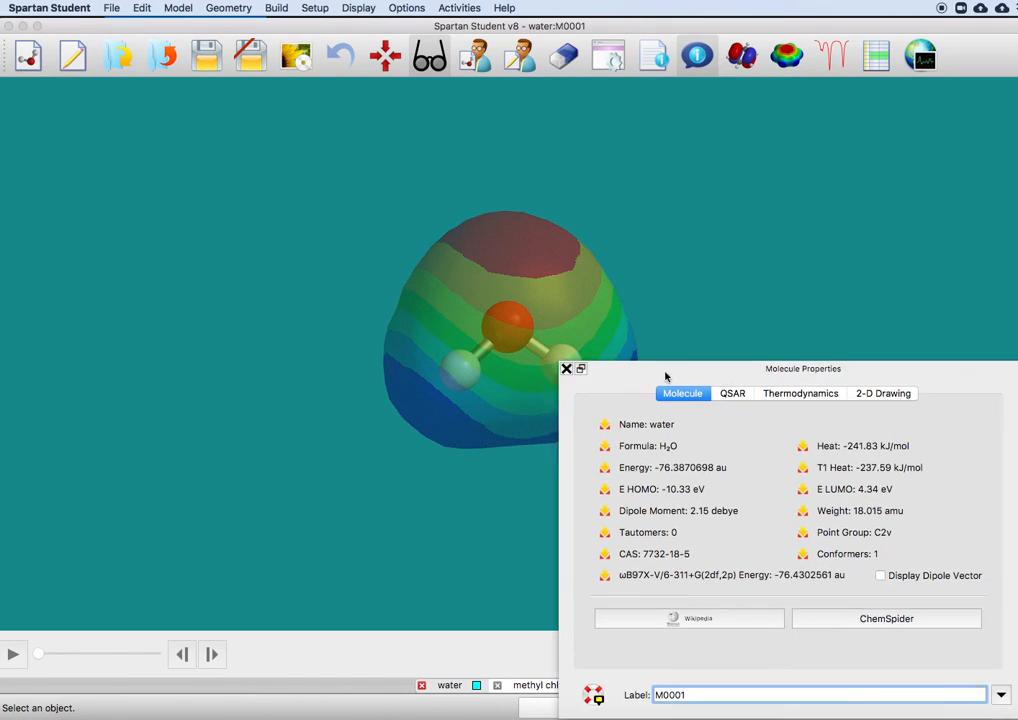
left_click_drag(803, 368, 729, 237)
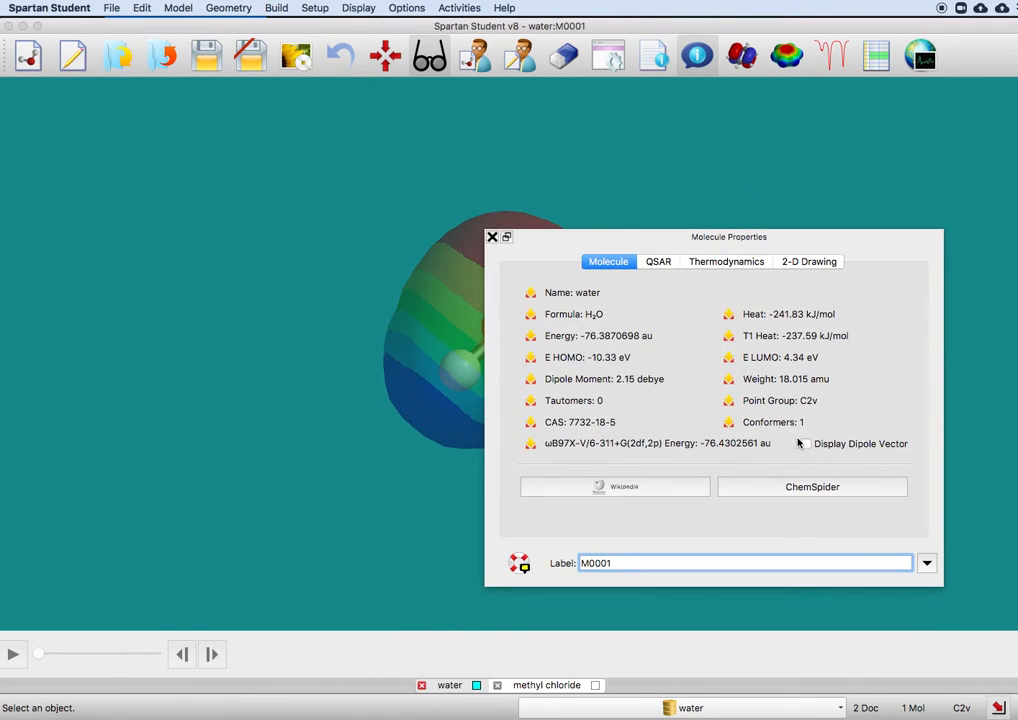
left_click(806, 443)
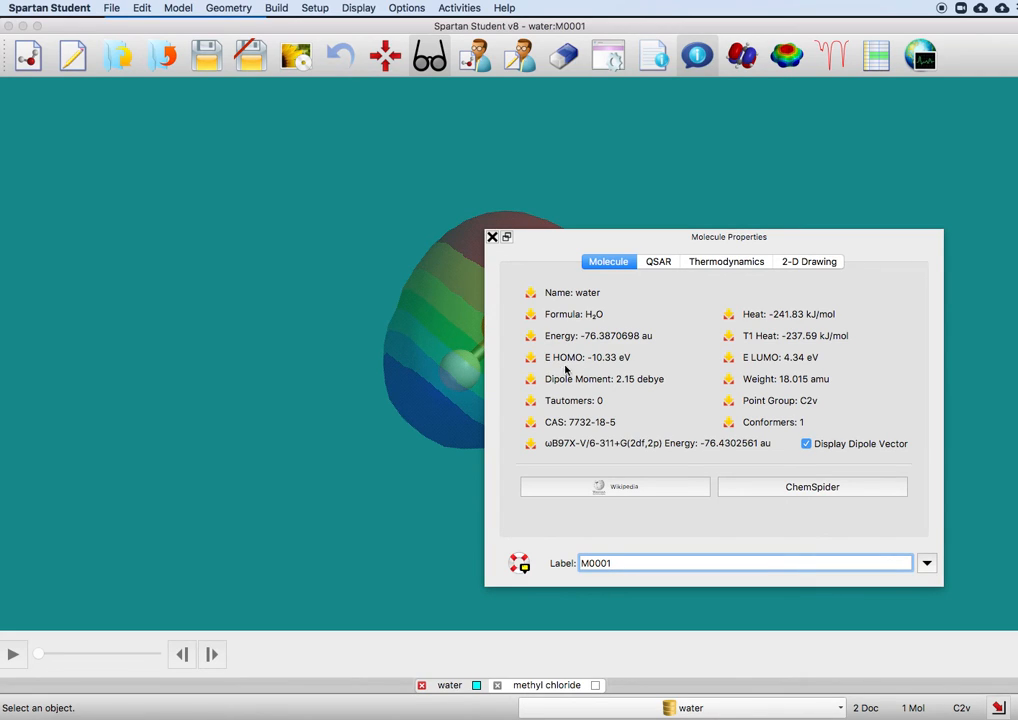
mouse_move(603, 311)
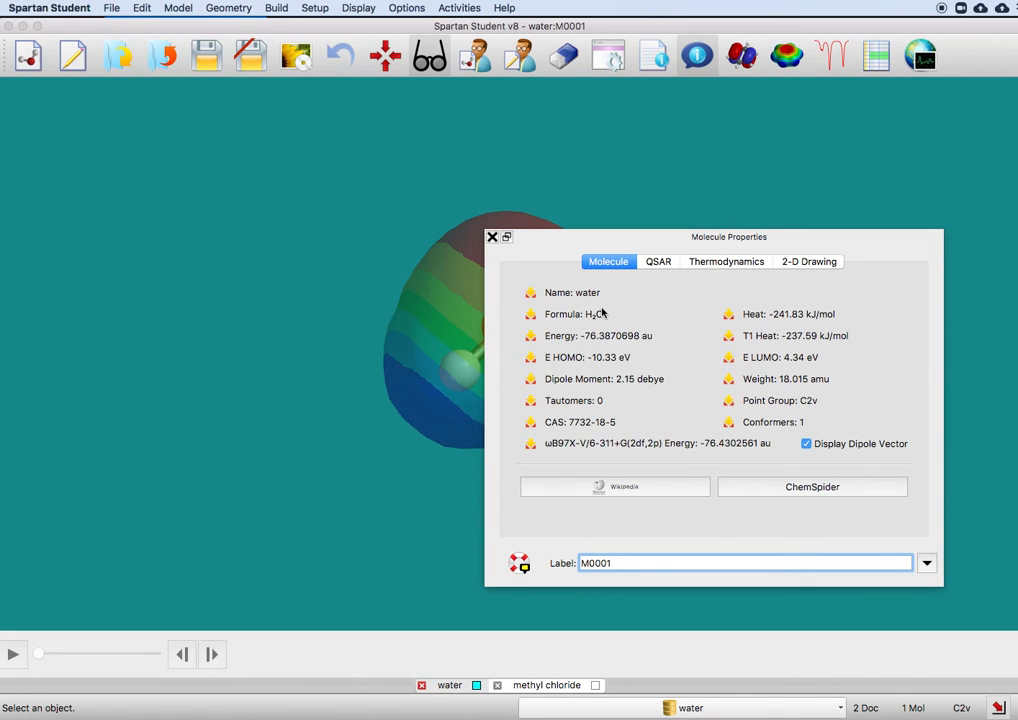
- Move the properties panel right to reveal the water dipole arrow, then rotate the model
left_click_drag(729, 237, 960, 243)
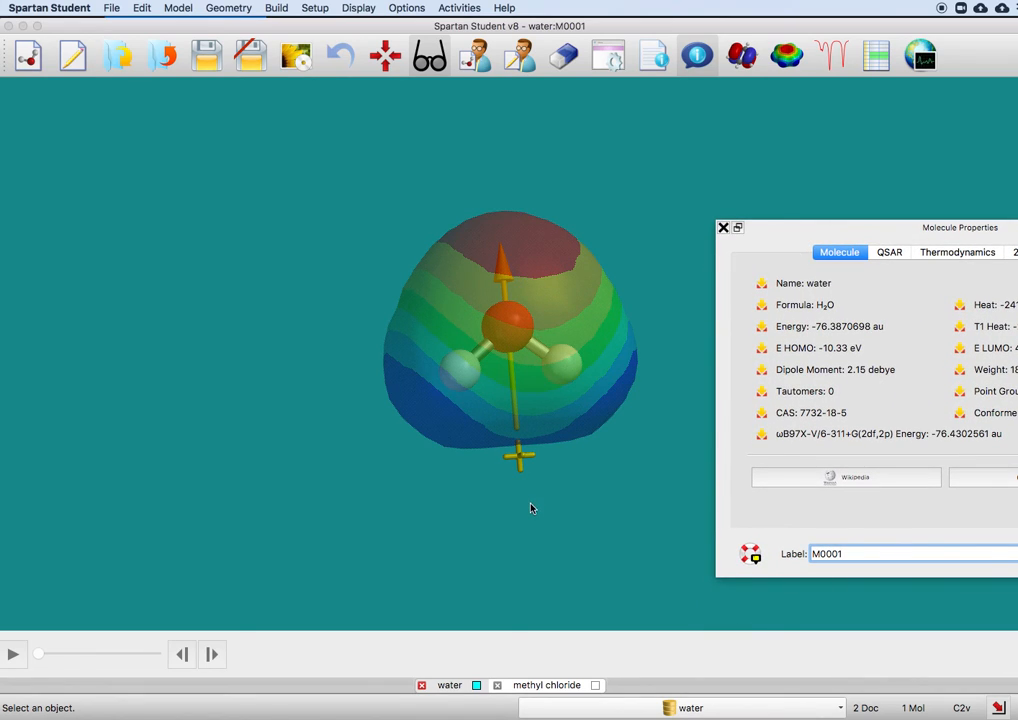
mouse_move(520, 467)
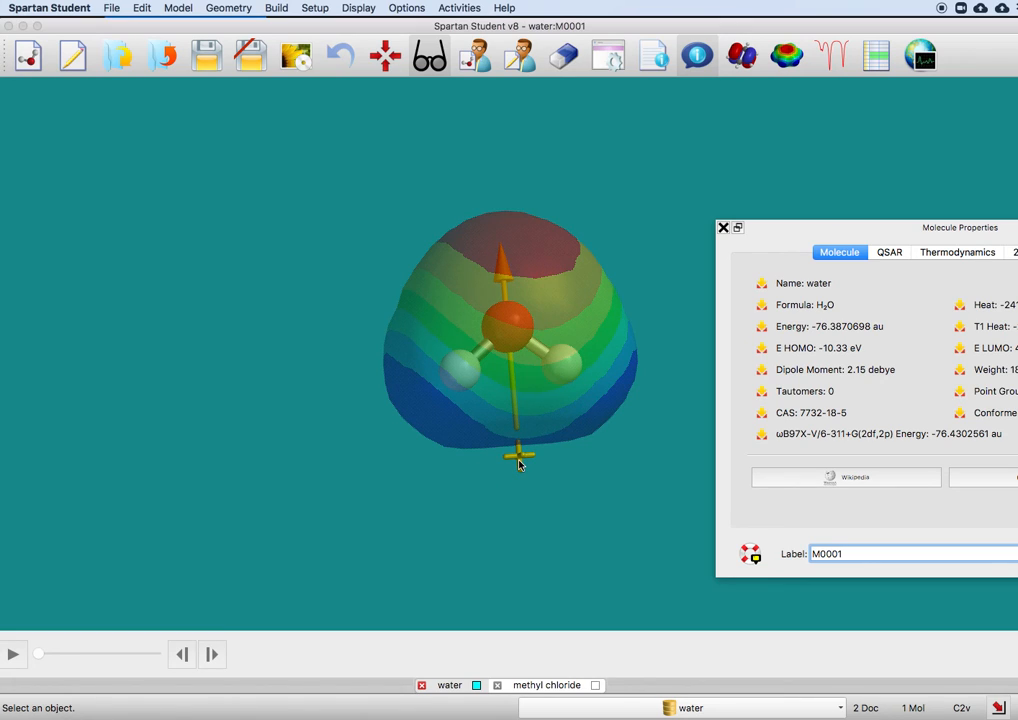
mouse_move(500, 245)
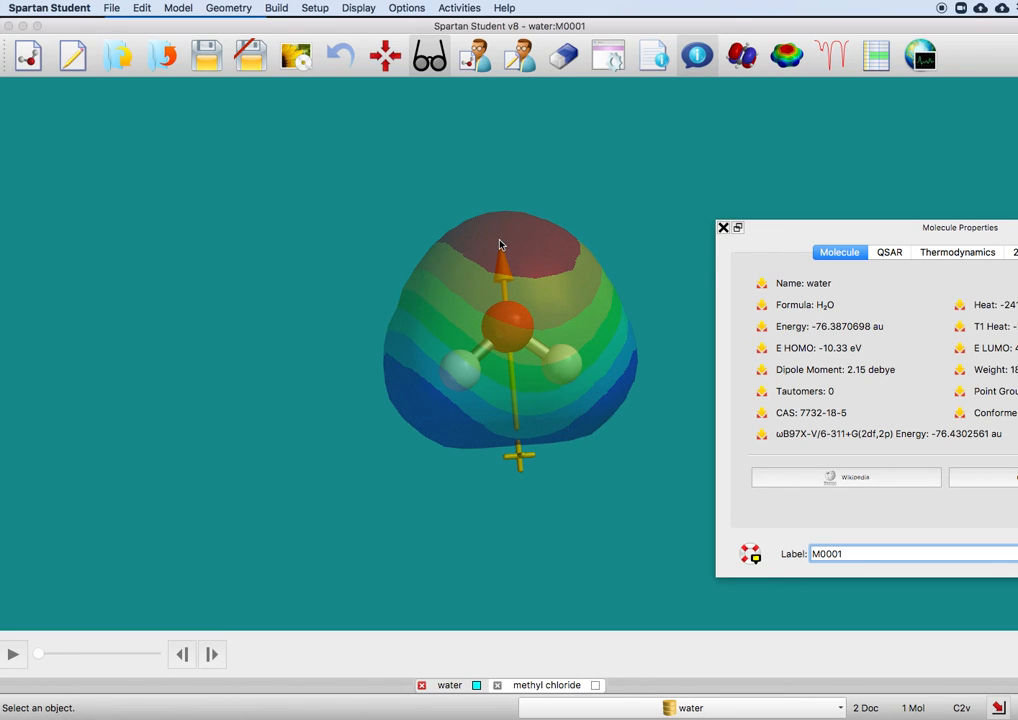
left_click_drag(500, 245, 428, 334)
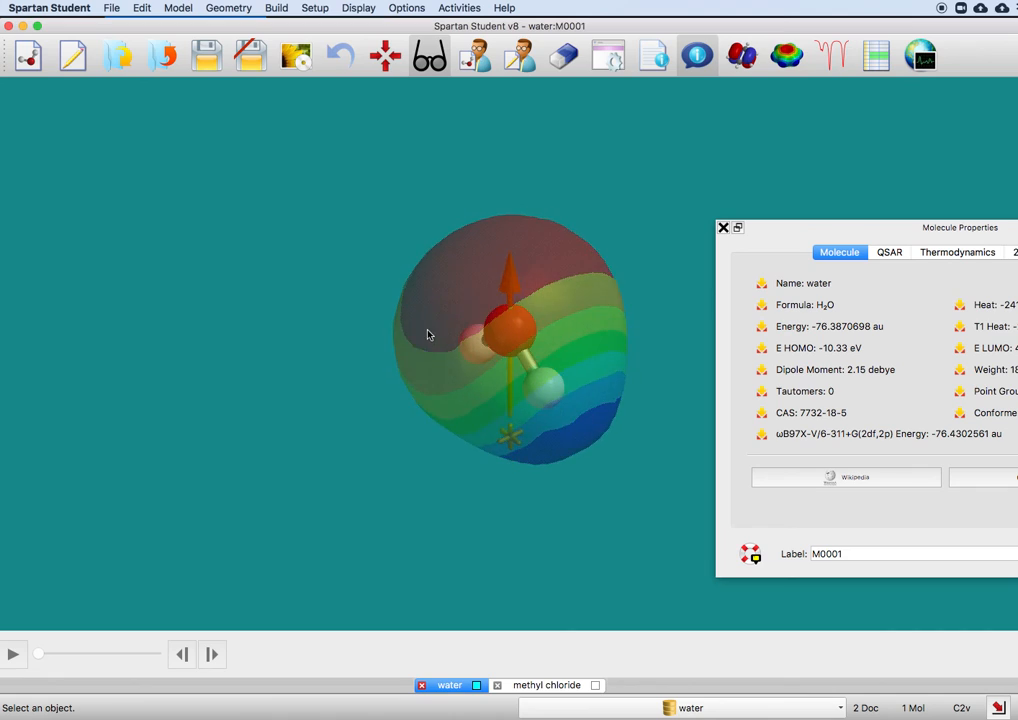
left_click_drag(427, 334, 503, 233)
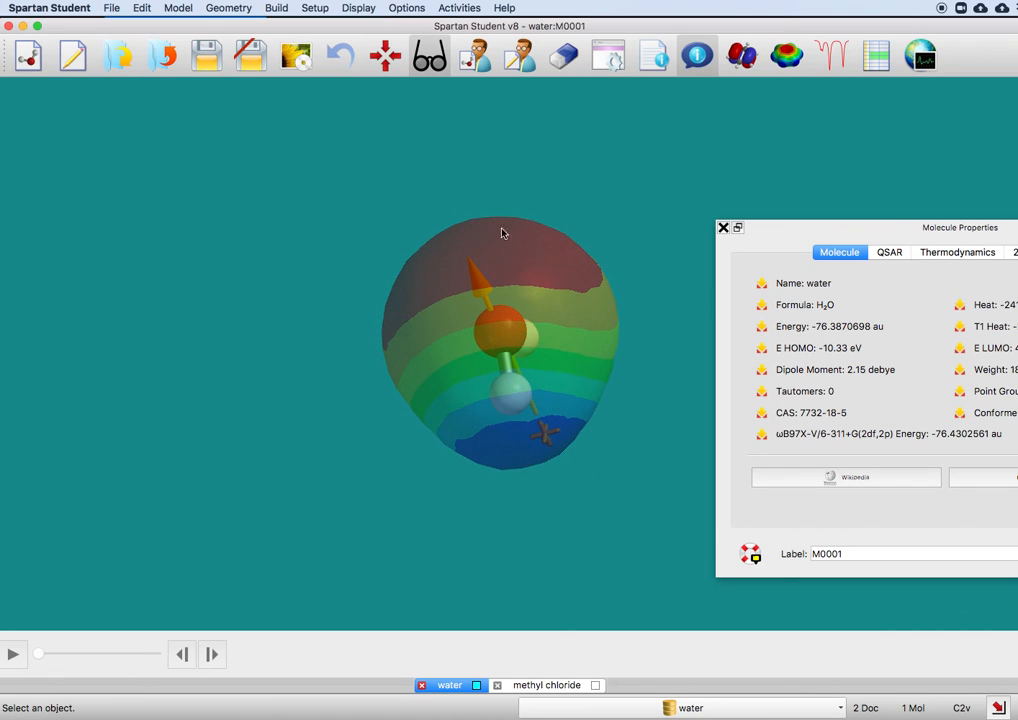